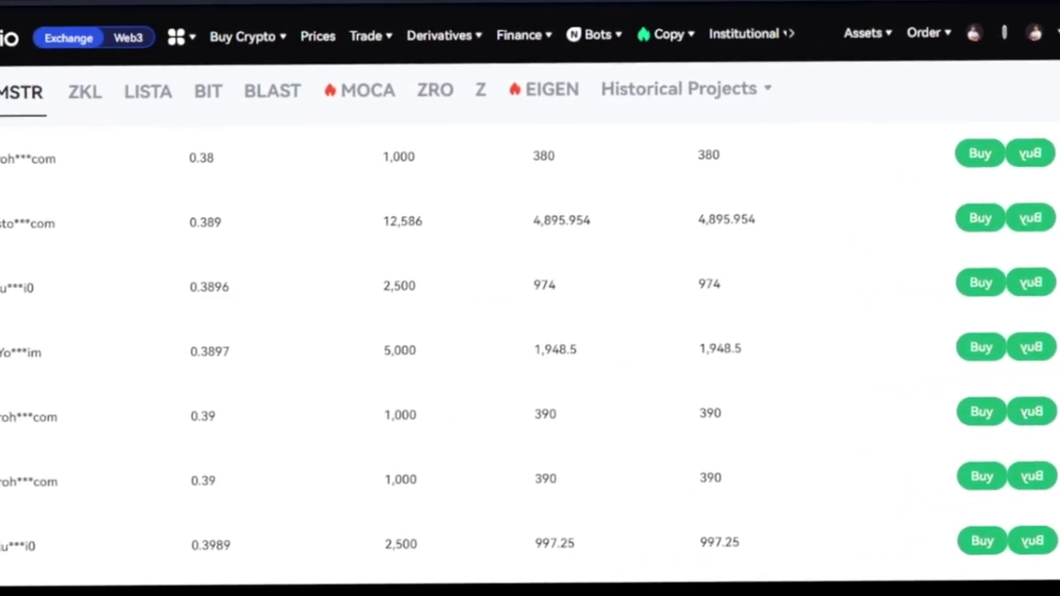
Step: Tap the hamster once, then scroll past margin trading cards to My cards (Premarket Launch, merch)
{"action": "scroll", "scroll_direction": "down", "scroll_amount": 3}
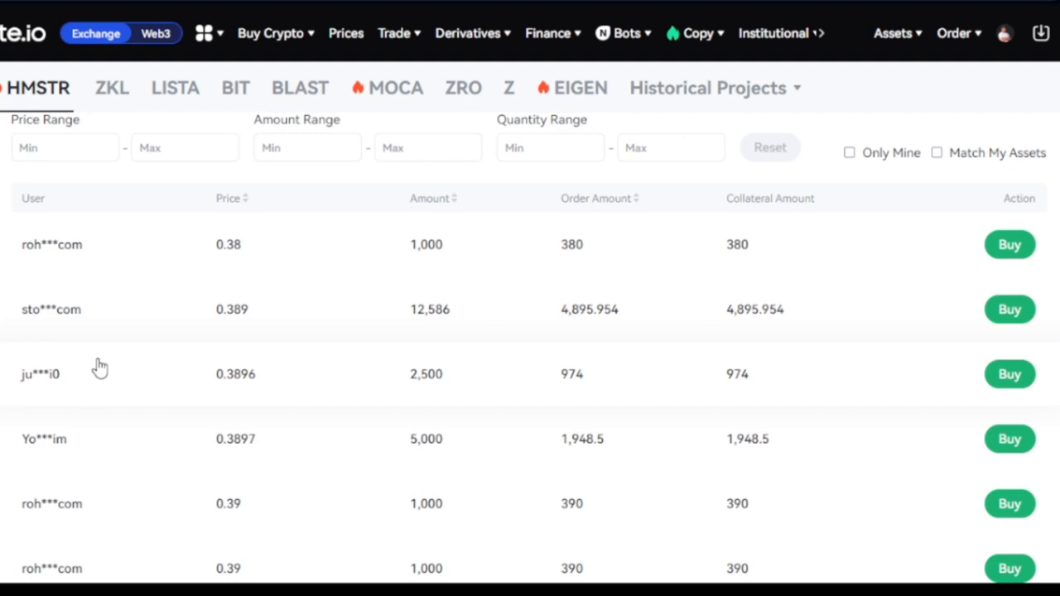
{"action": "mouse_move", "coordinate": [395, 415]}
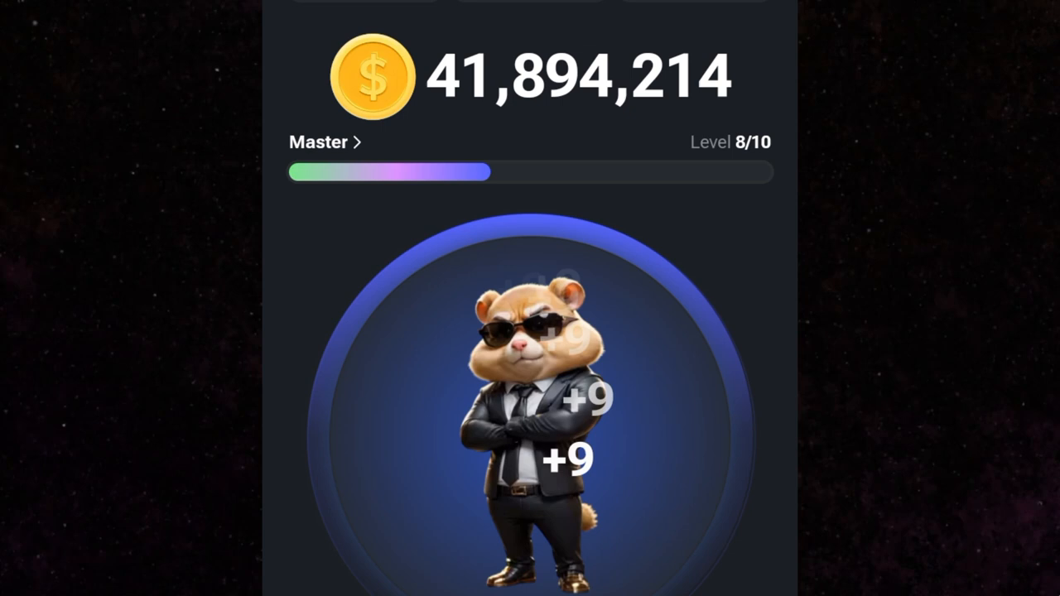
{"action": "left_click", "coordinate": [538, 381]}
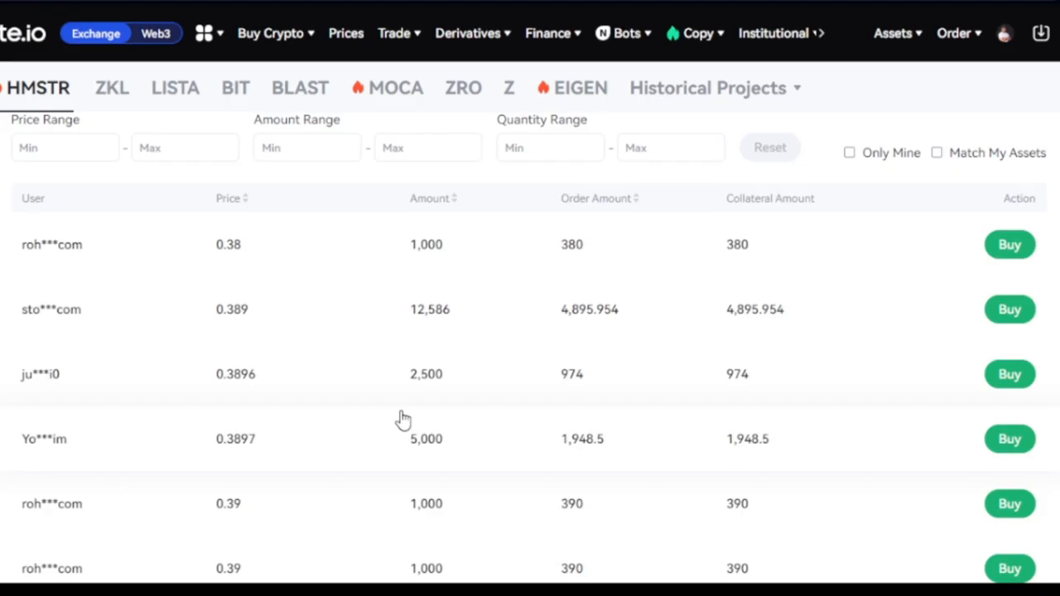
{"action": "scroll", "scroll_direction": "down", "scroll_amount": 3}
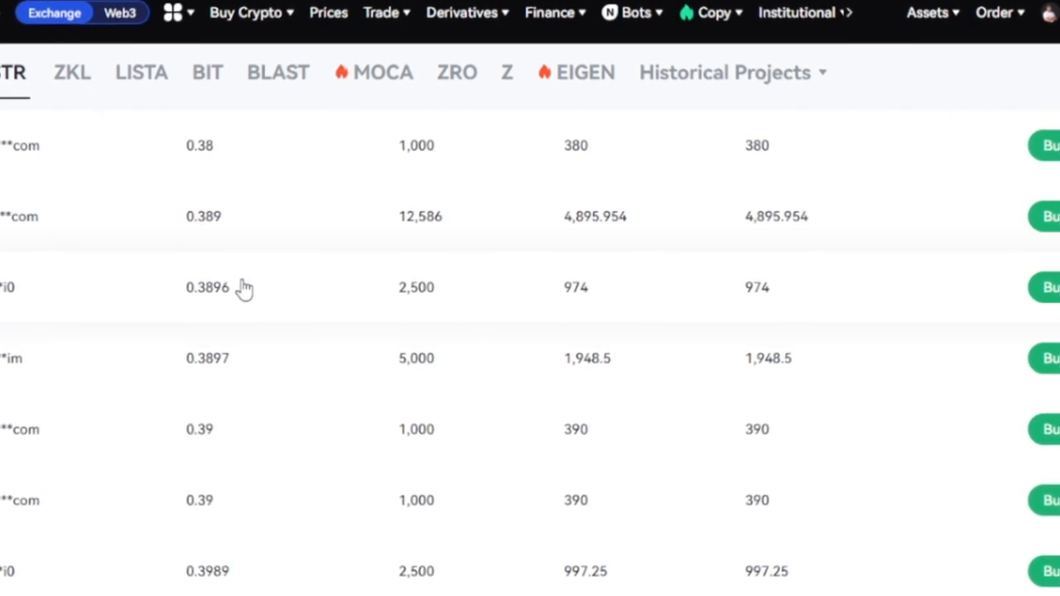
{"action": "mouse_move", "coordinate": [249, 331]}
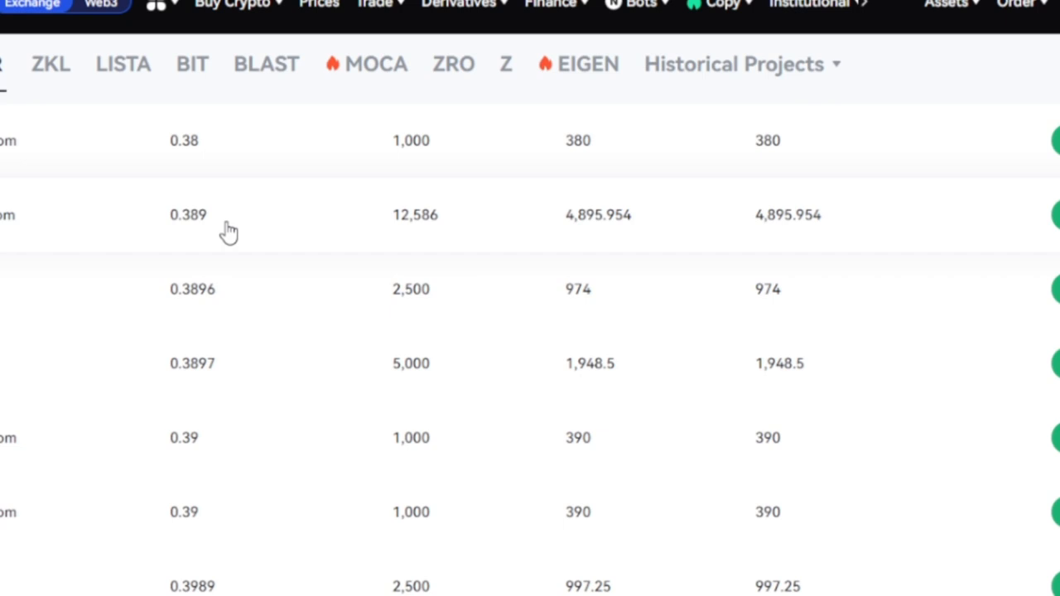
{"action": "mouse_move", "coordinate": [208, 160]}
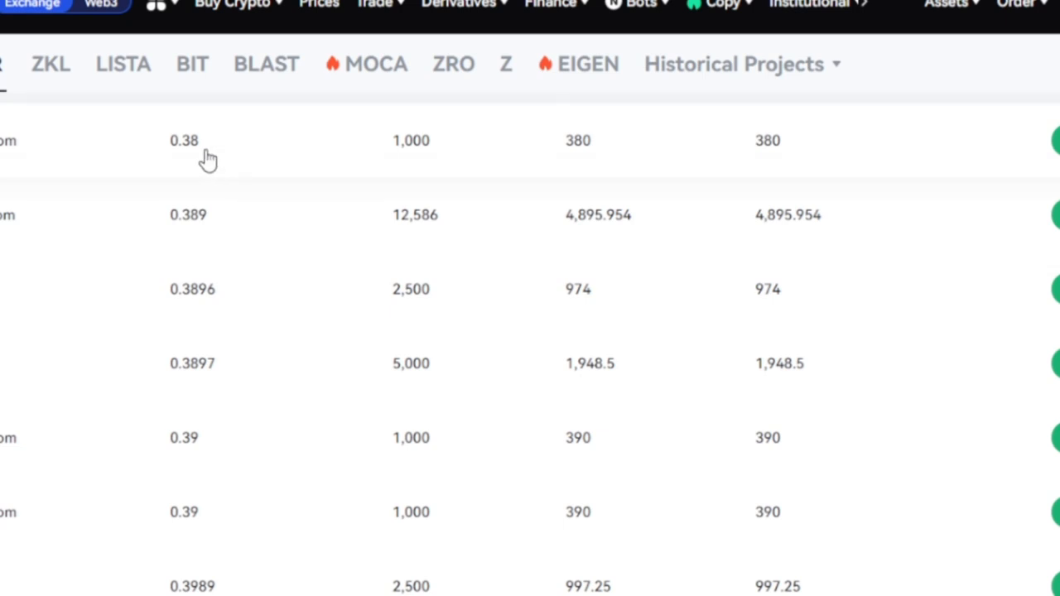
{"action": "mouse_move", "coordinate": [192, 178]}
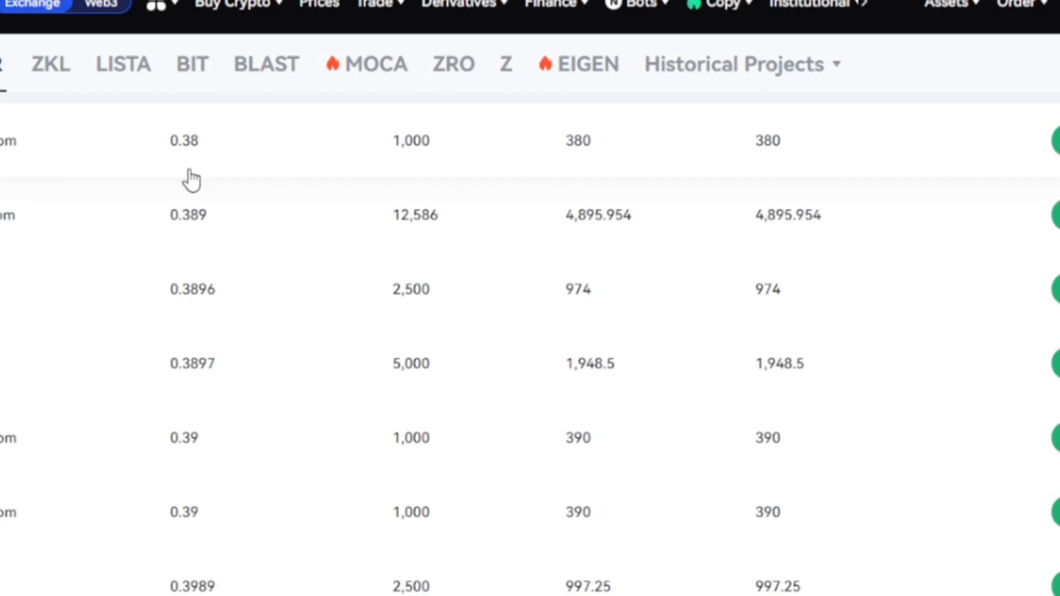
{"action": "mouse_move", "coordinate": [197, 330]}
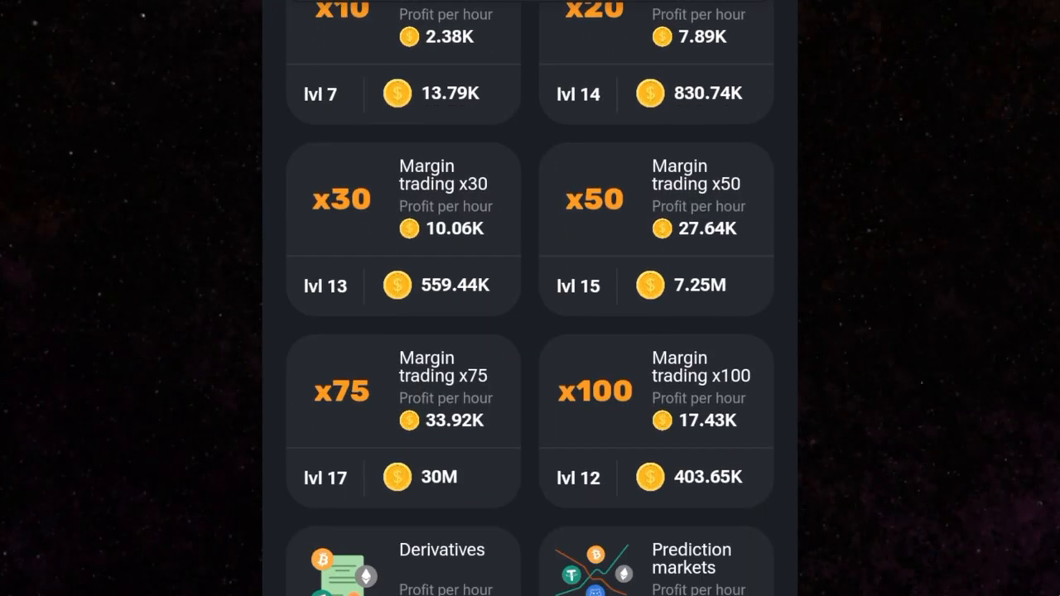
{"action": "scroll", "scroll_direction": "down", "scroll_amount": 3}
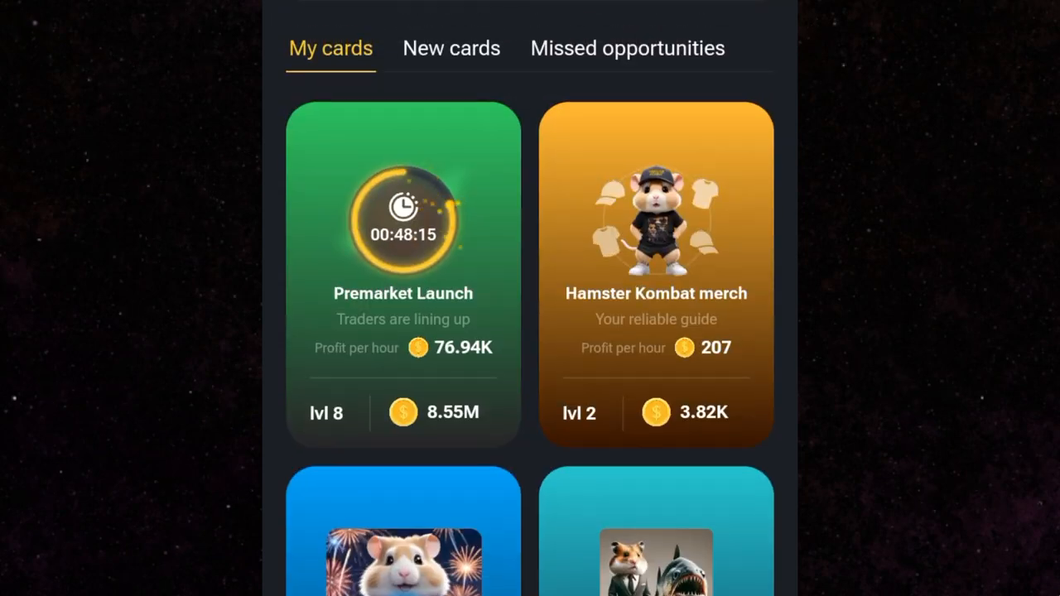
{"action": "scroll", "scroll_direction": "down", "scroll_amount": 3}
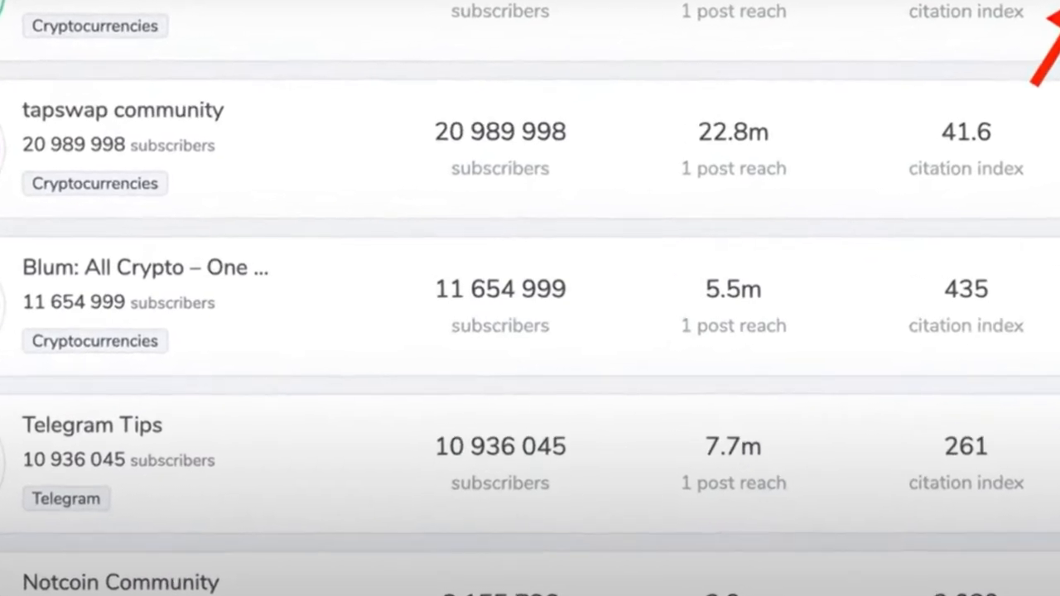
{"action": "scroll", "scroll_direction": "up", "scroll_amount": 3}
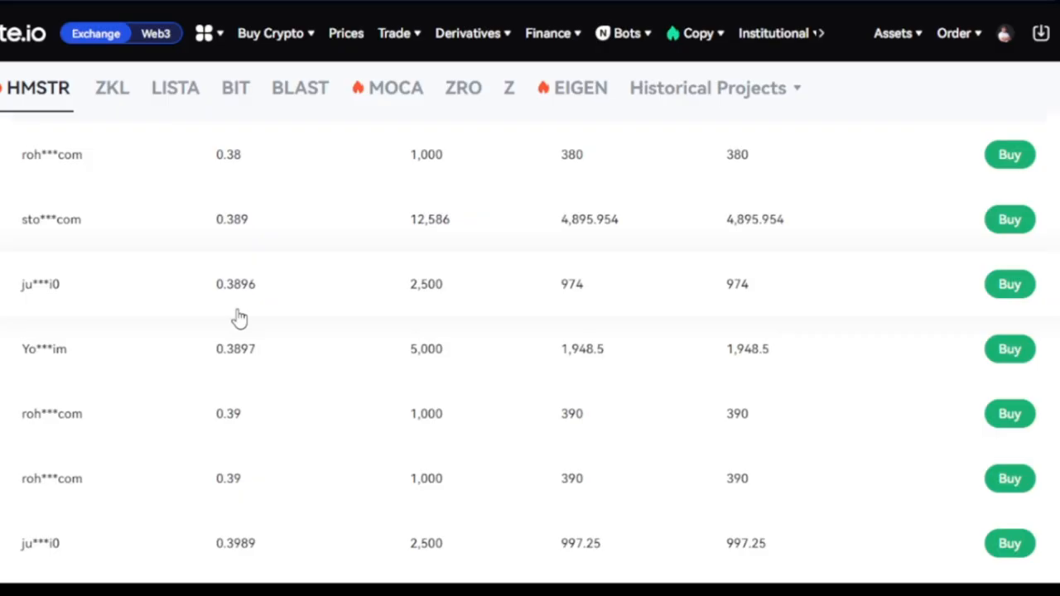
{"action": "mouse_move", "coordinate": [312, 192]}
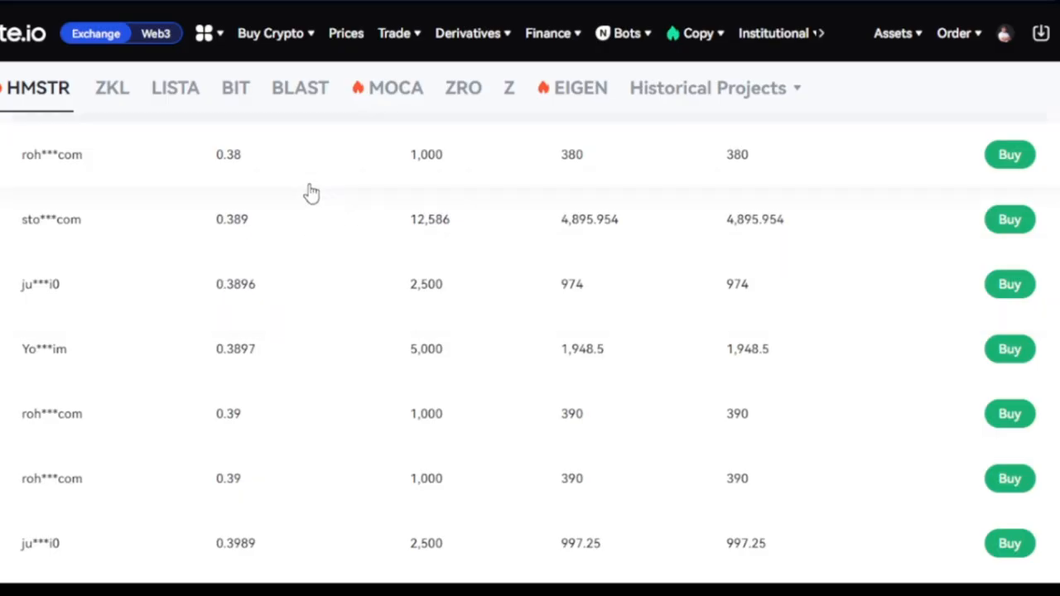
{"action": "mouse_move", "coordinate": [303, 307]}
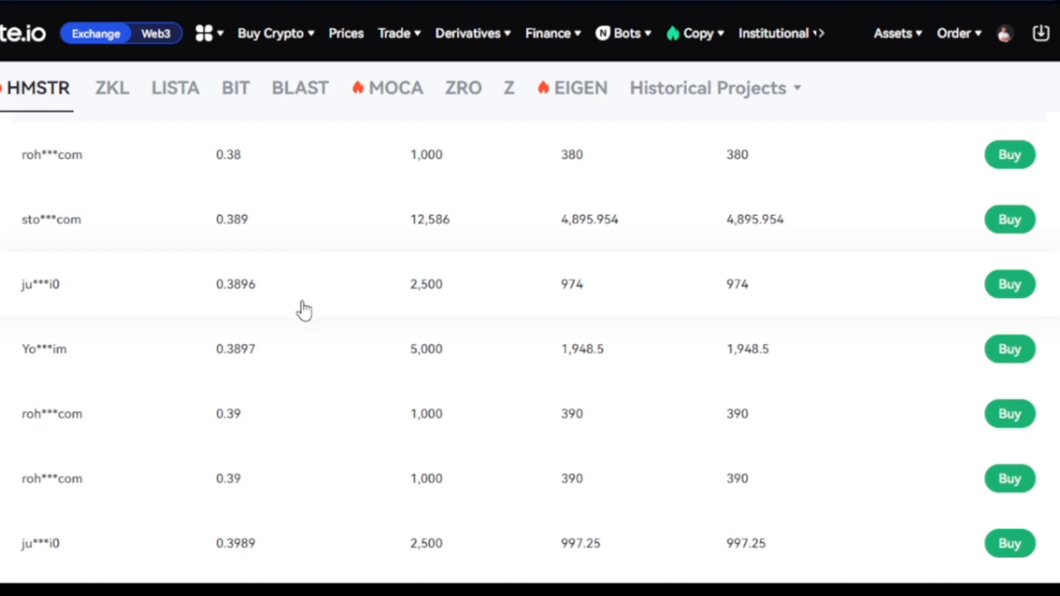
{"action": "mouse_move", "coordinate": [308, 312]}
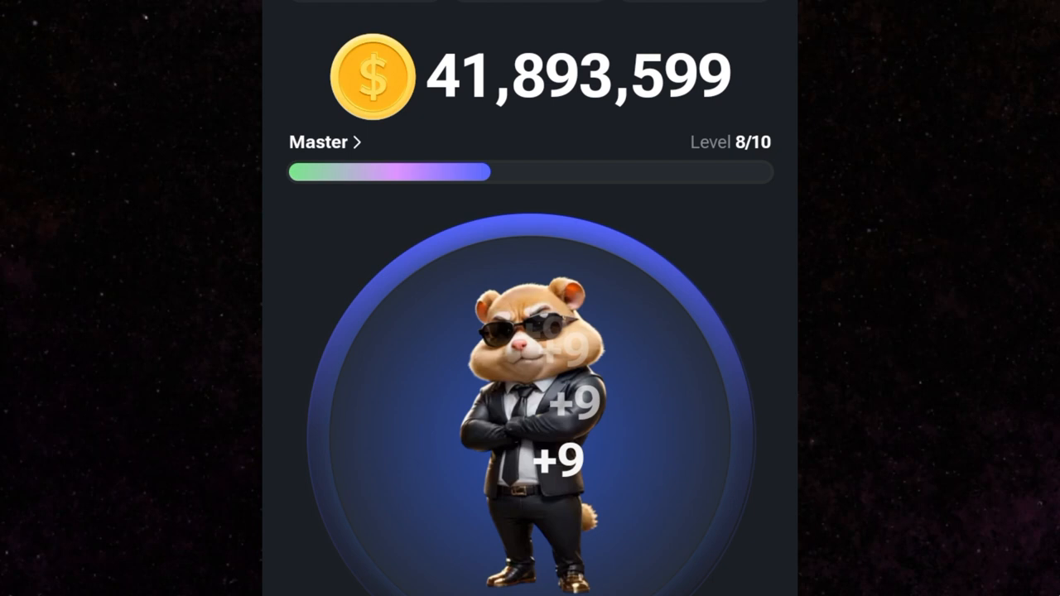
Step: Tap the hamster eight times on the Exchange screen, raising the balance to 41,894,864
{"action": "left_click", "coordinate": [530, 397]}
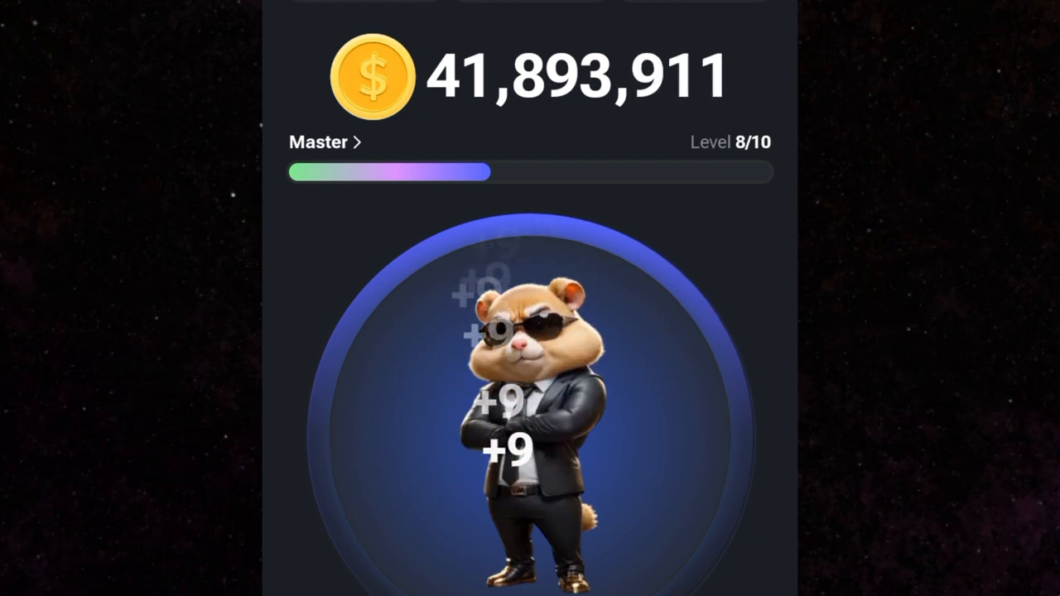
{"action": "left_click", "coordinate": [539, 397]}
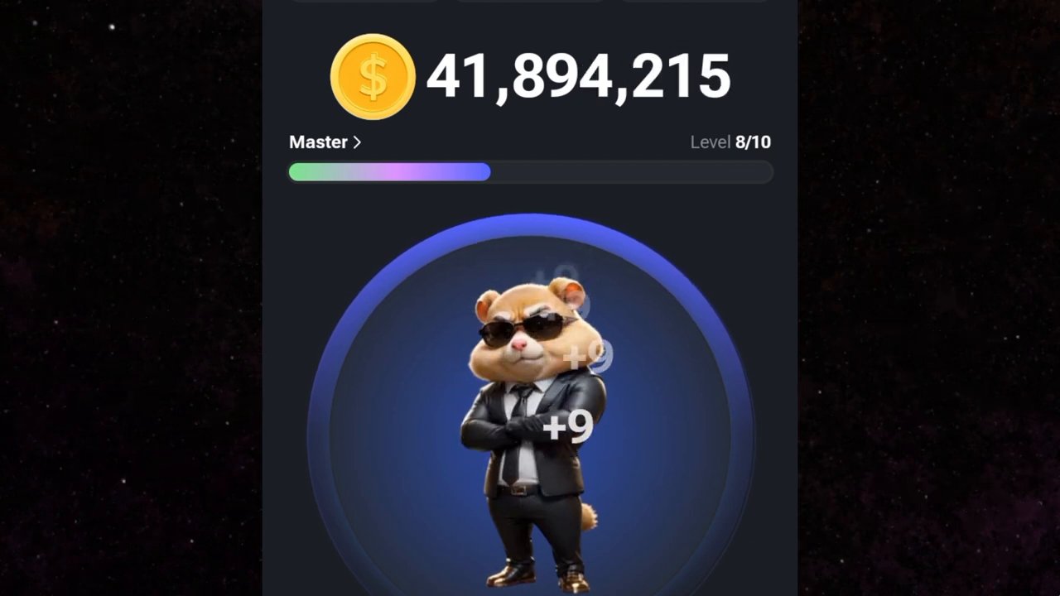
{"action": "left_click", "coordinate": [530, 372]}
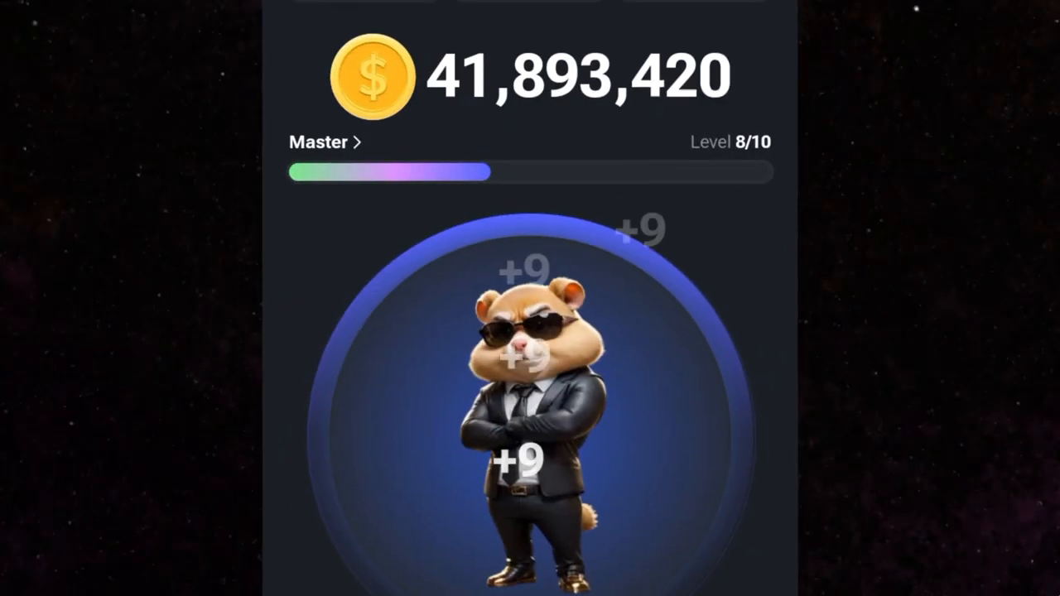
{"action": "left_click", "coordinate": [530, 397]}
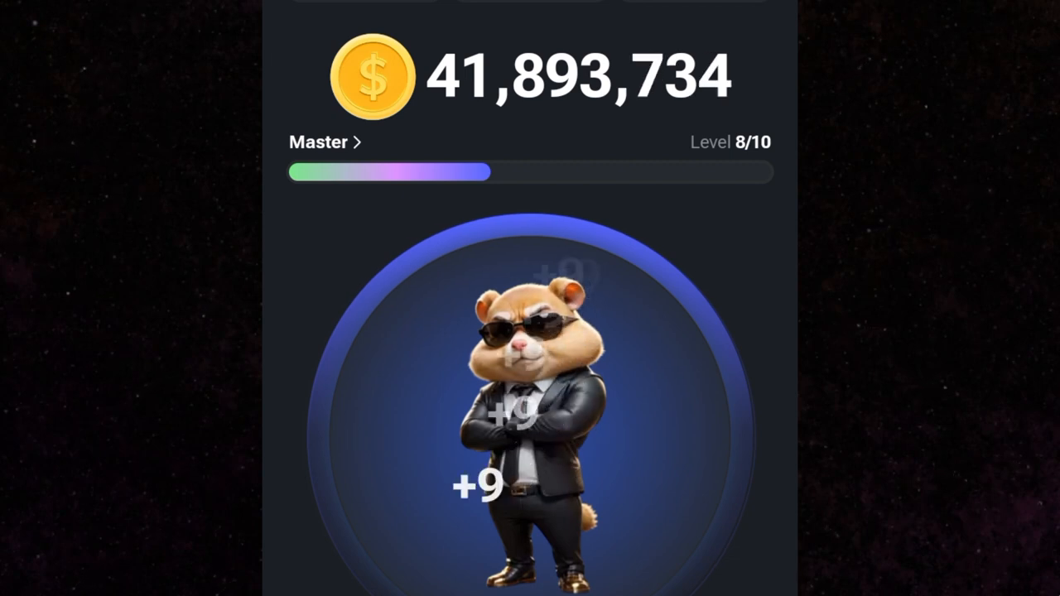
{"action": "left_click", "coordinate": [530, 397]}
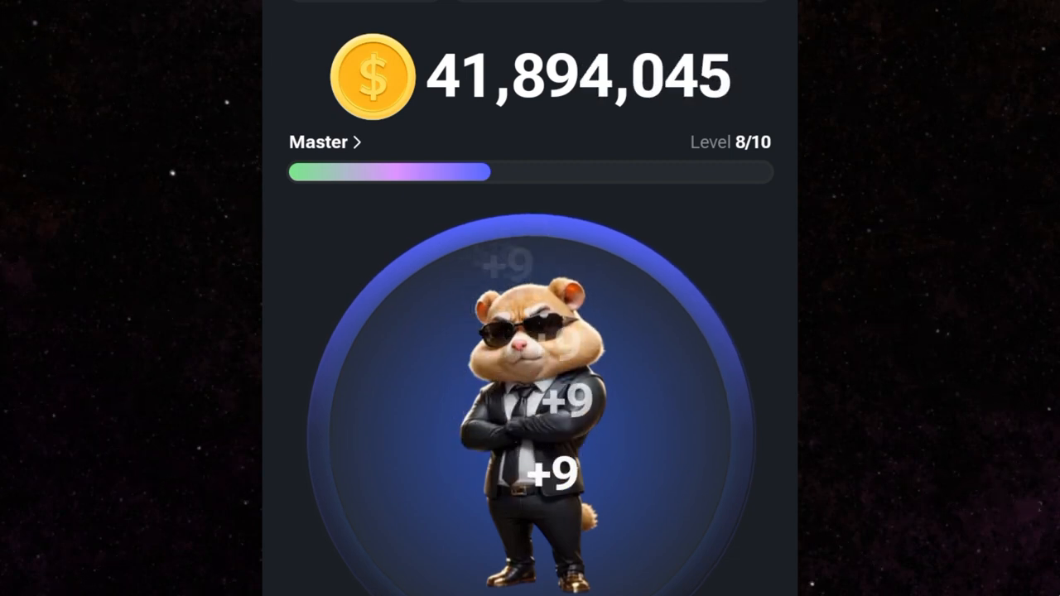
{"action": "left_click", "coordinate": [538, 406]}
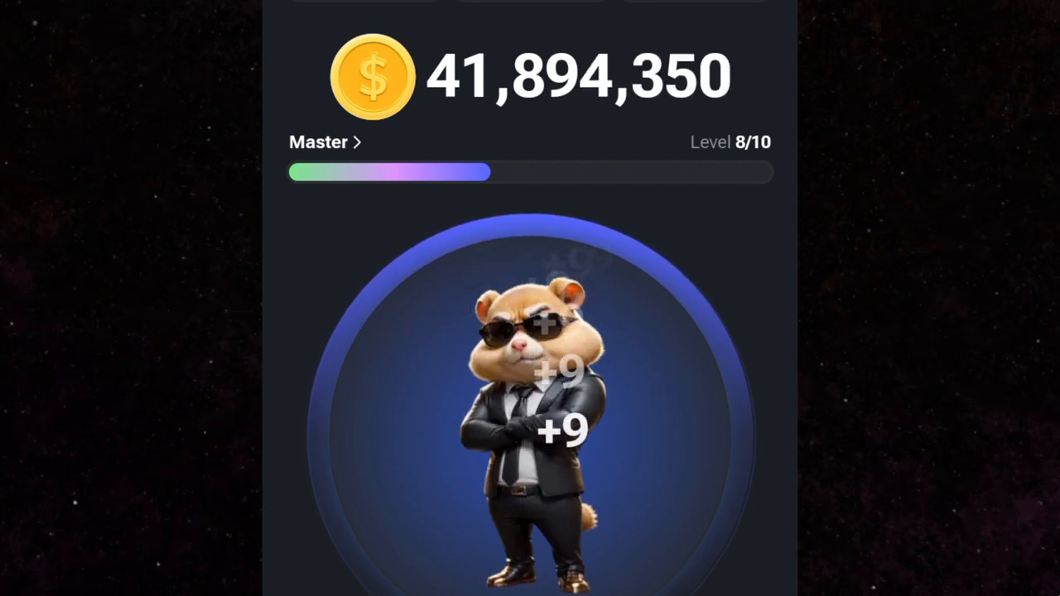
{"action": "left_click", "coordinate": [530, 397]}
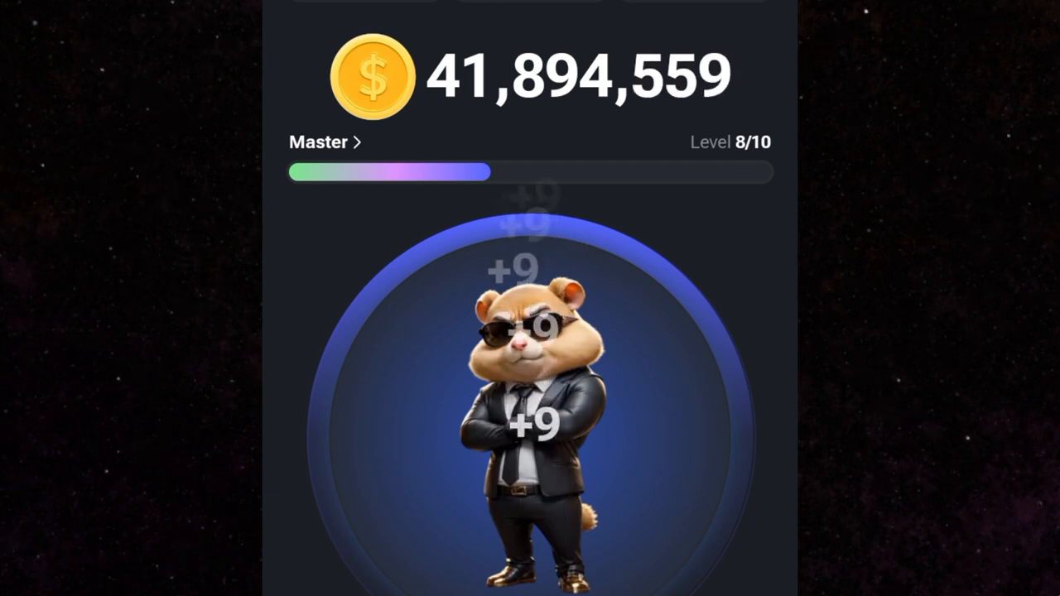
{"action": "left_click", "coordinate": [530, 398]}
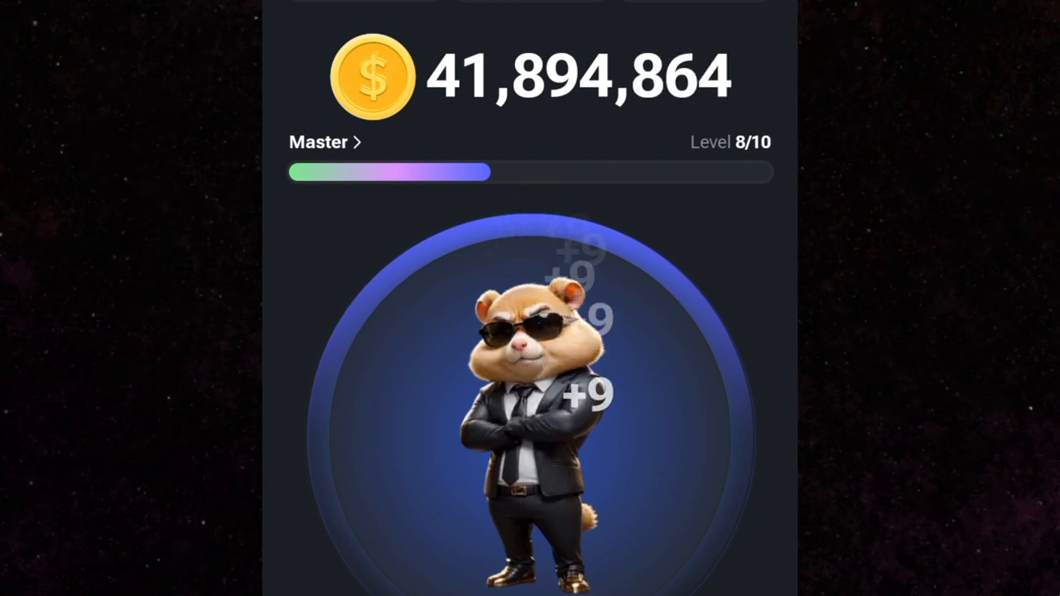
{"action": "scroll", "scroll_direction": "up", "scroll_amount": 3}
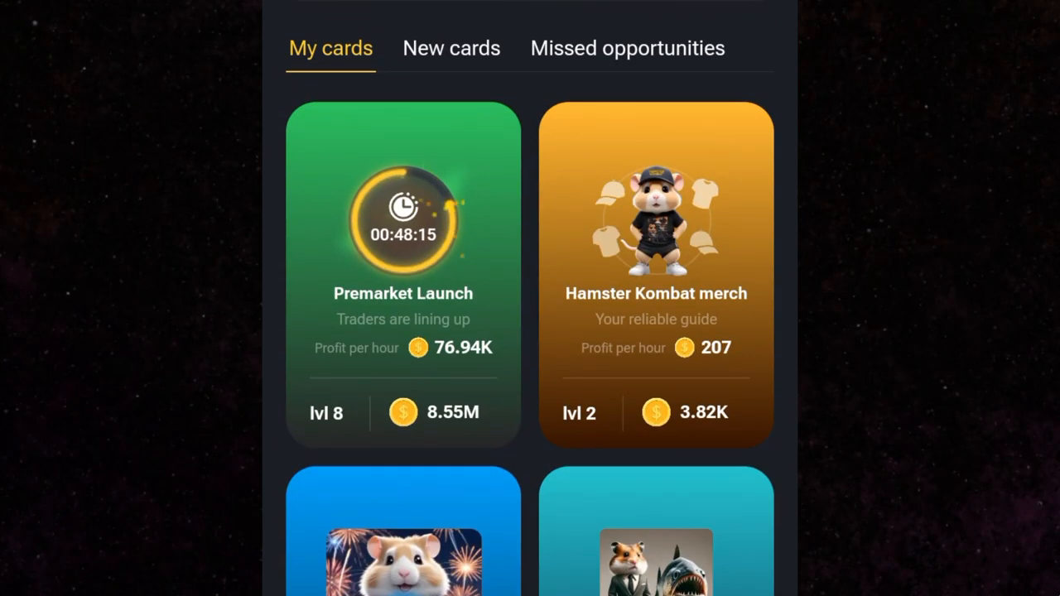
Step: Scroll My cards and open the Bitcoin Pizza Day card offering +123 profit per hour
{"action": "scroll", "scroll_direction": "down", "scroll_amount": 3}
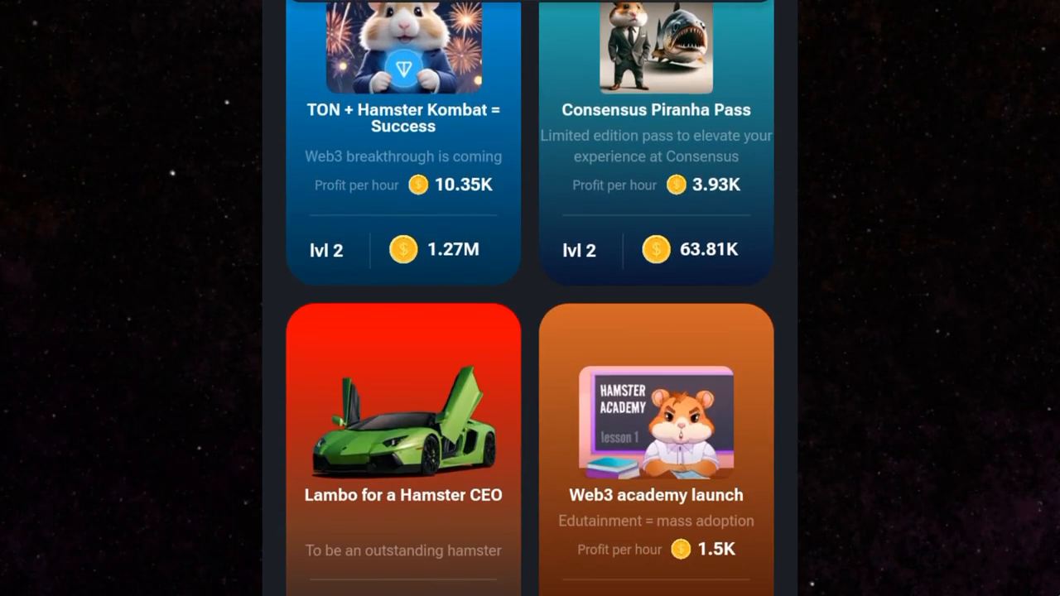
{"action": "scroll", "scroll_direction": "up", "scroll_amount": 3}
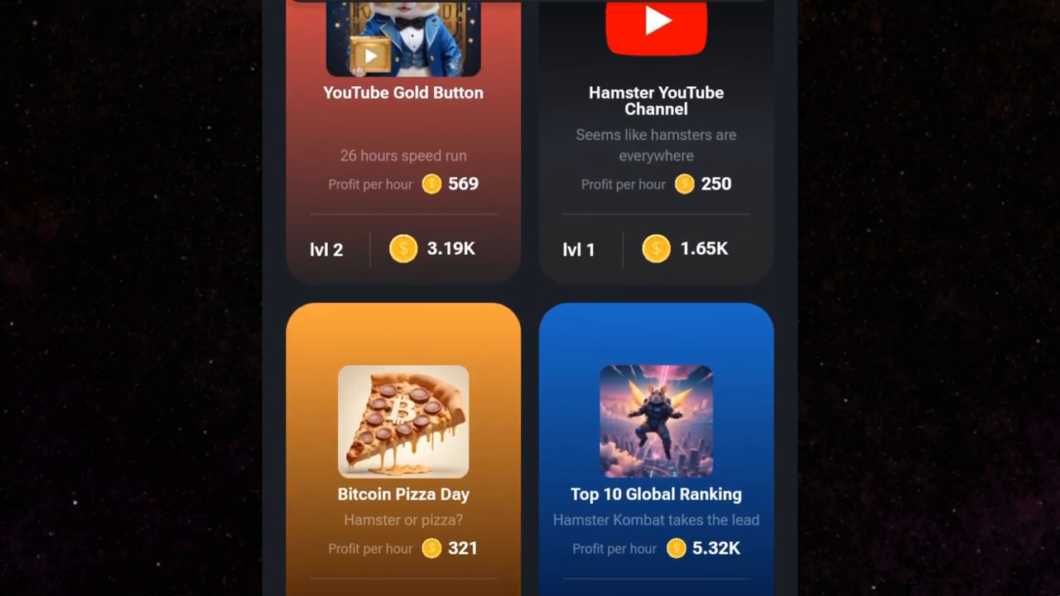
{"action": "scroll", "scroll_direction": "down", "scroll_amount": 3}
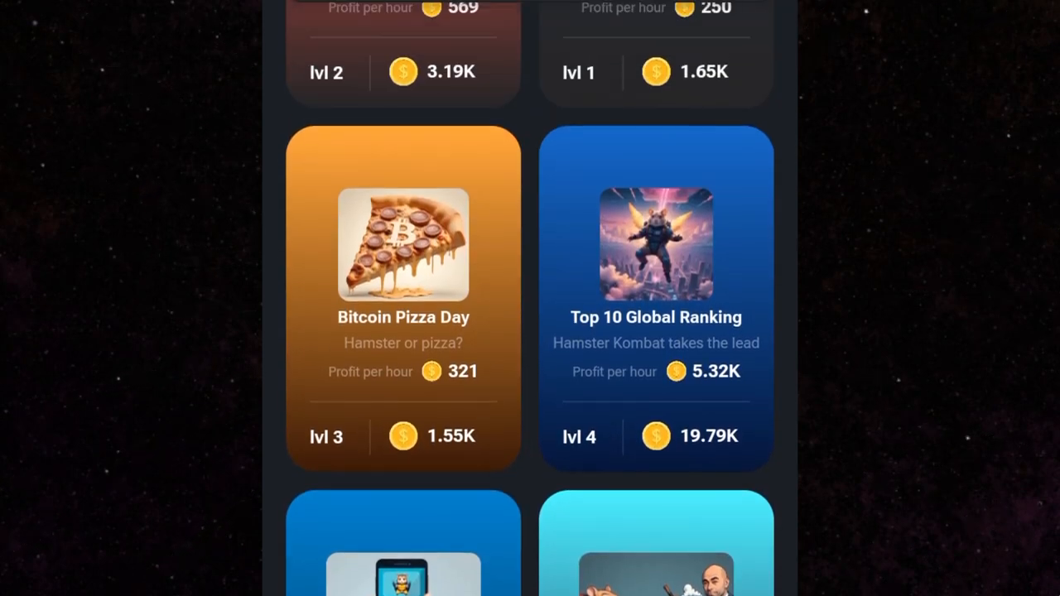
{"action": "left_click", "coordinate": [403, 300]}
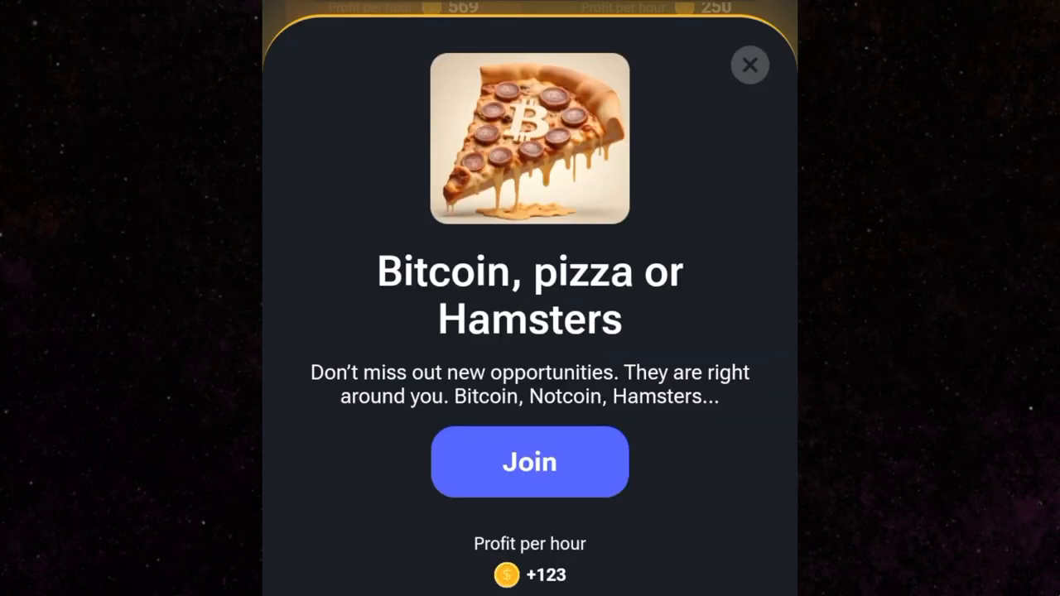